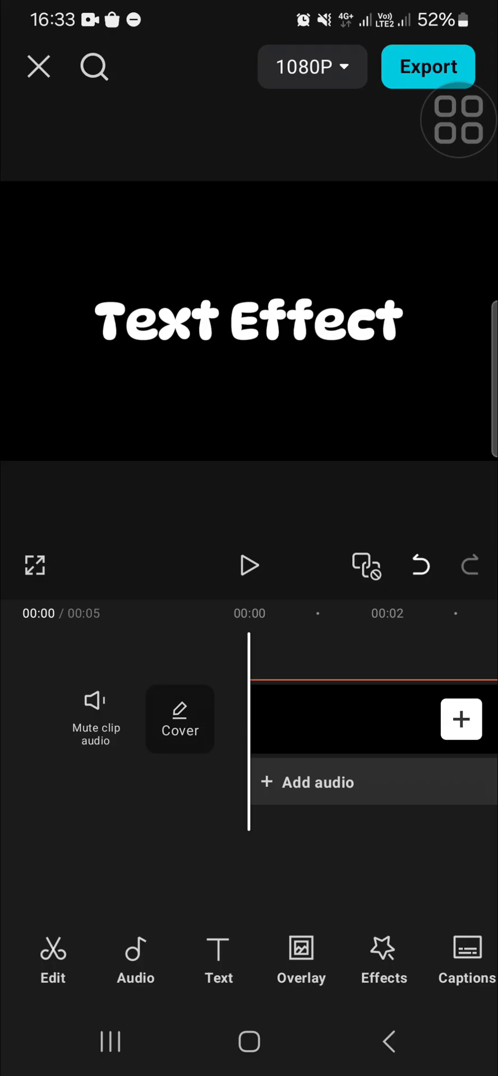
- Show the Text Effect text track and text tools from the bottom toolbar
left_click(458, 122)
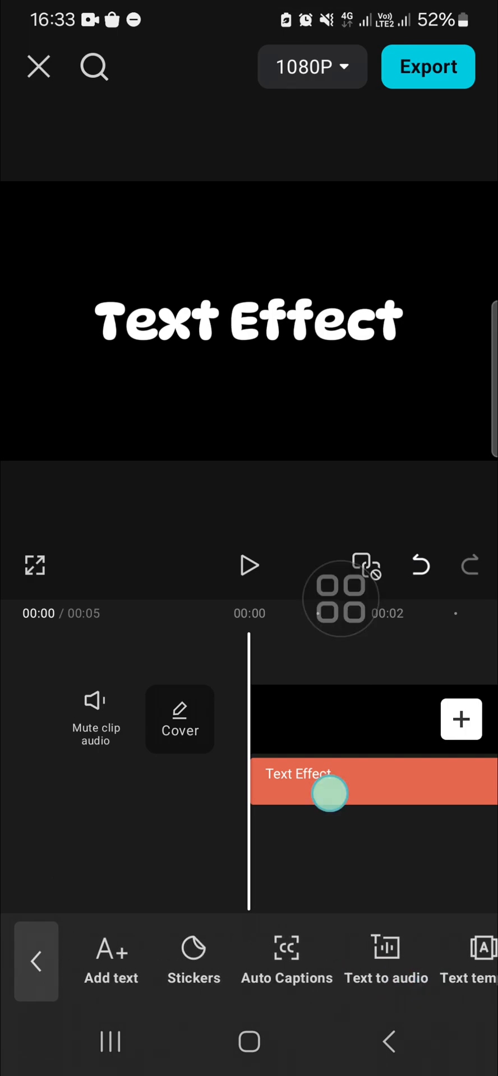
- Select the Text Effect clip and bring up its Animations presets
left_click(329, 782)
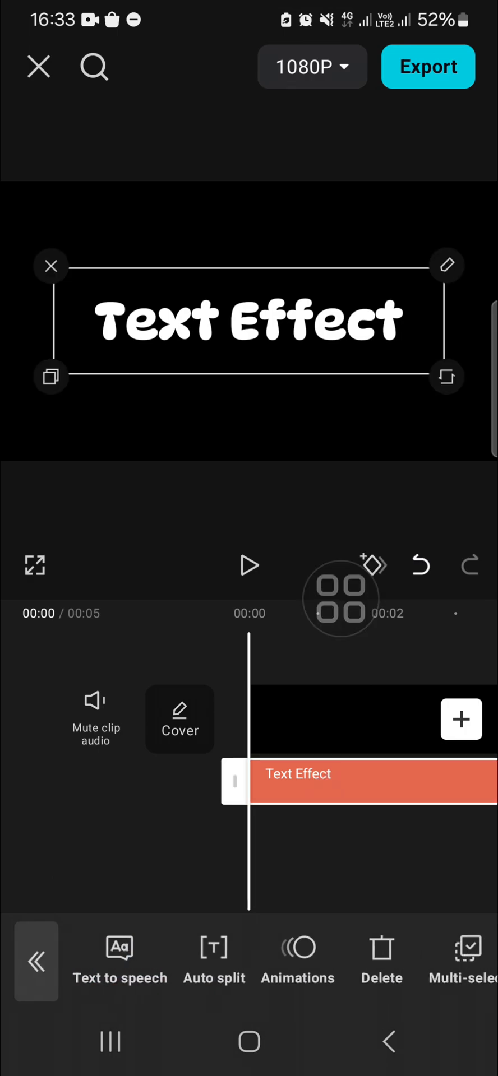
left_click(297, 961)
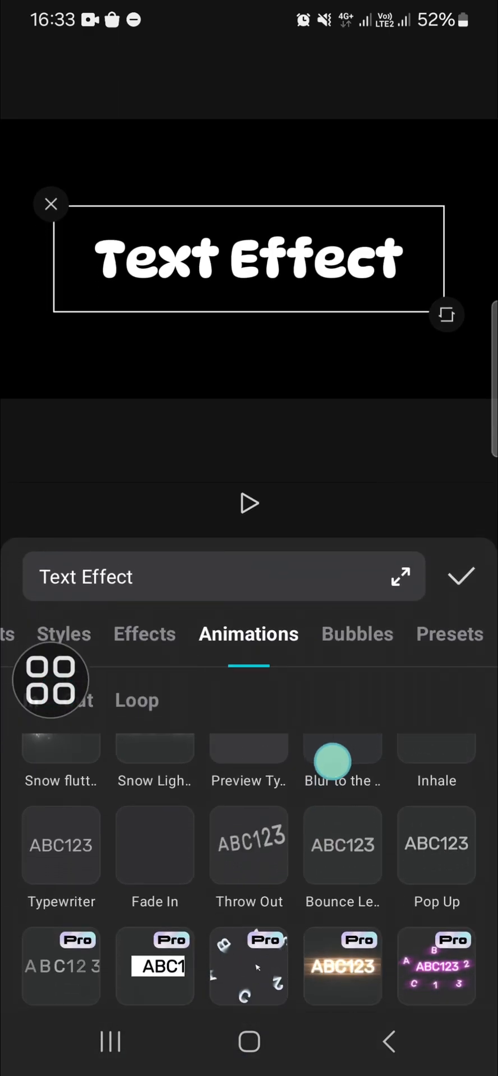
- Apply the Fade In entrance animation, then show the Out presets
left_click(154, 844)
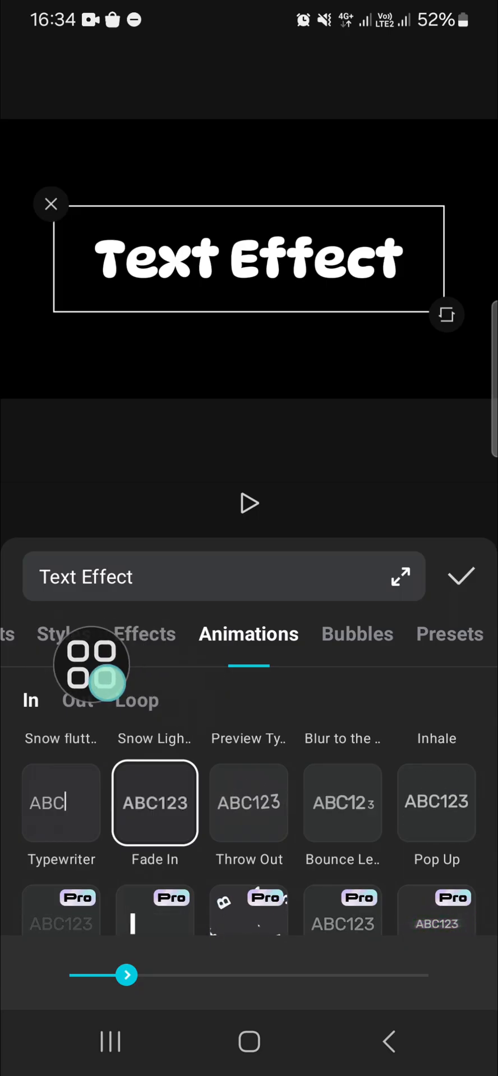
left_click(76, 700)
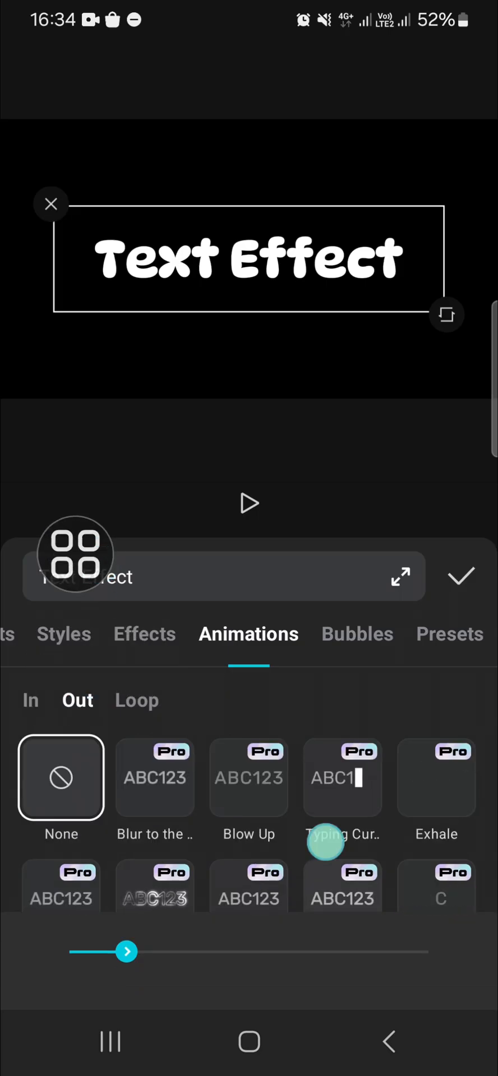
- Apply the Fade Out exit animation and confirm both animations
scroll("down", 3)
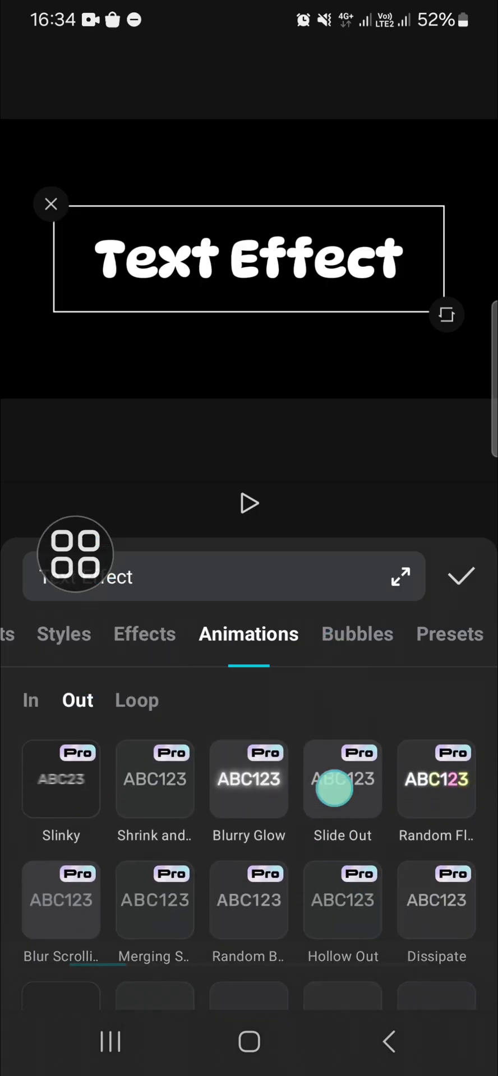
scroll("down", 3)
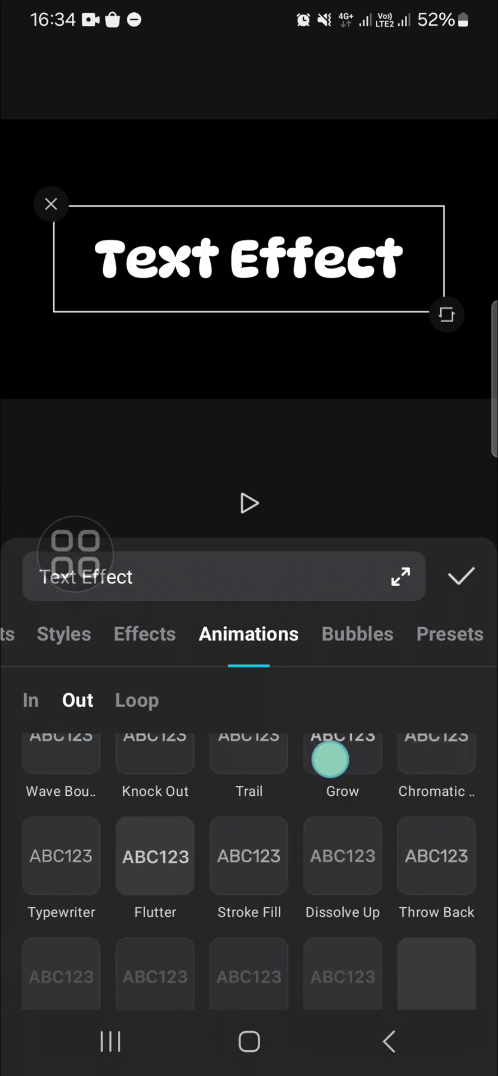
scroll("down", 3)
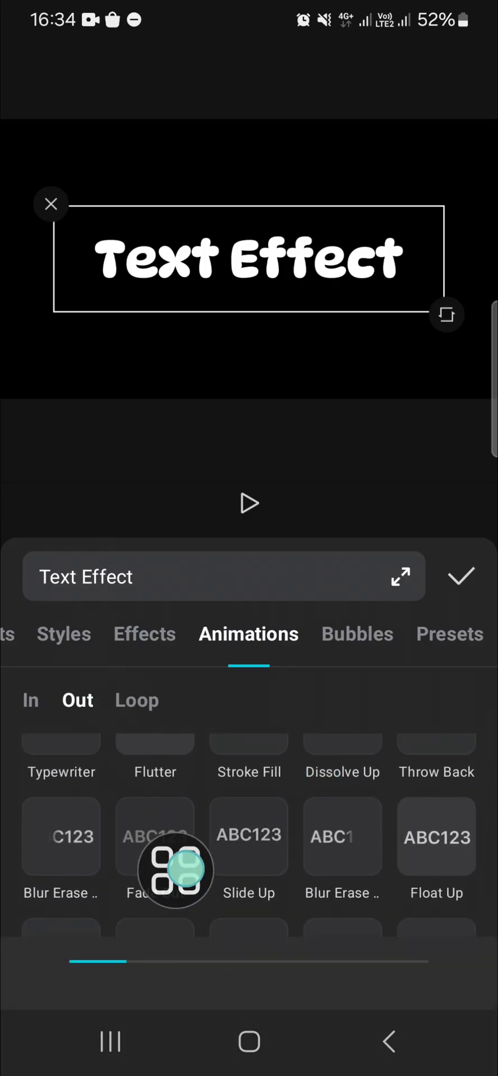
left_click(154, 834)
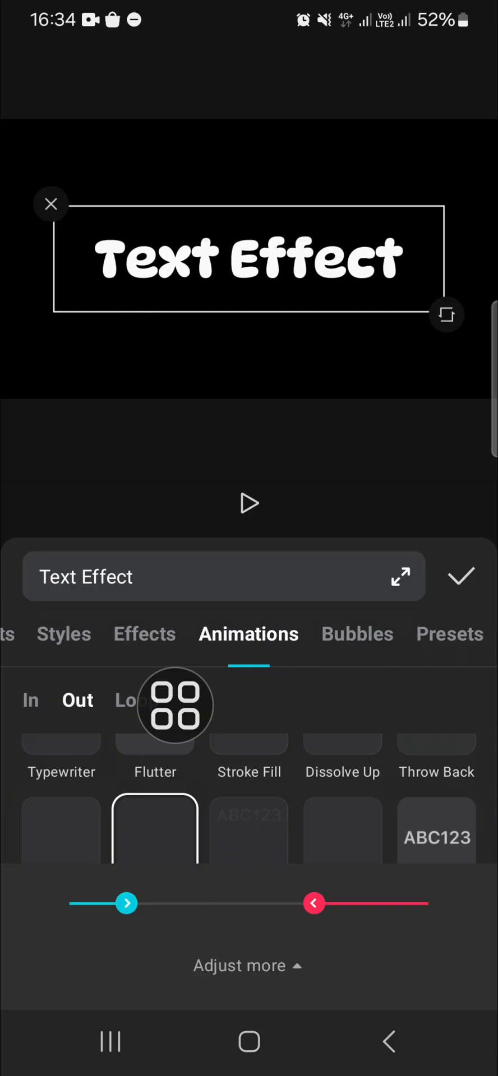
left_click(249, 503)
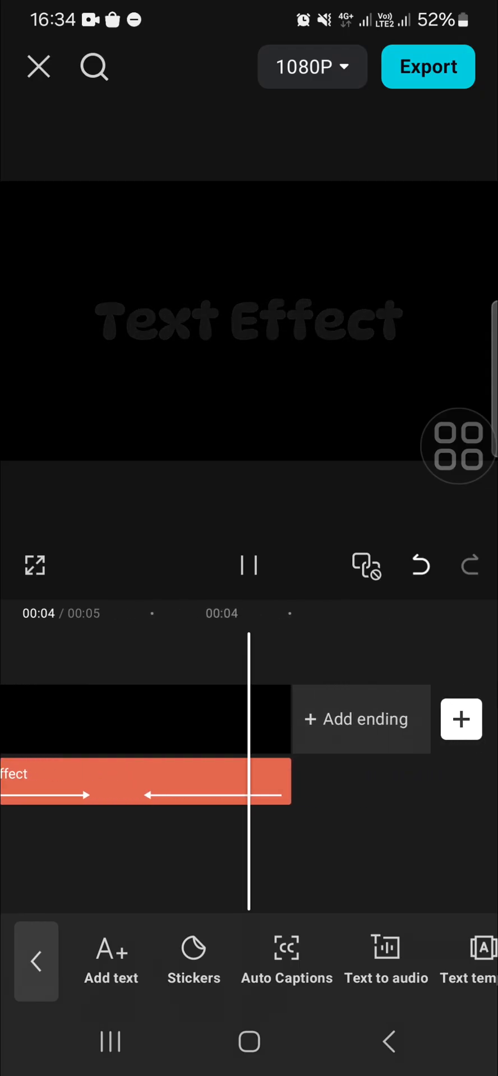
left_click(249, 565)
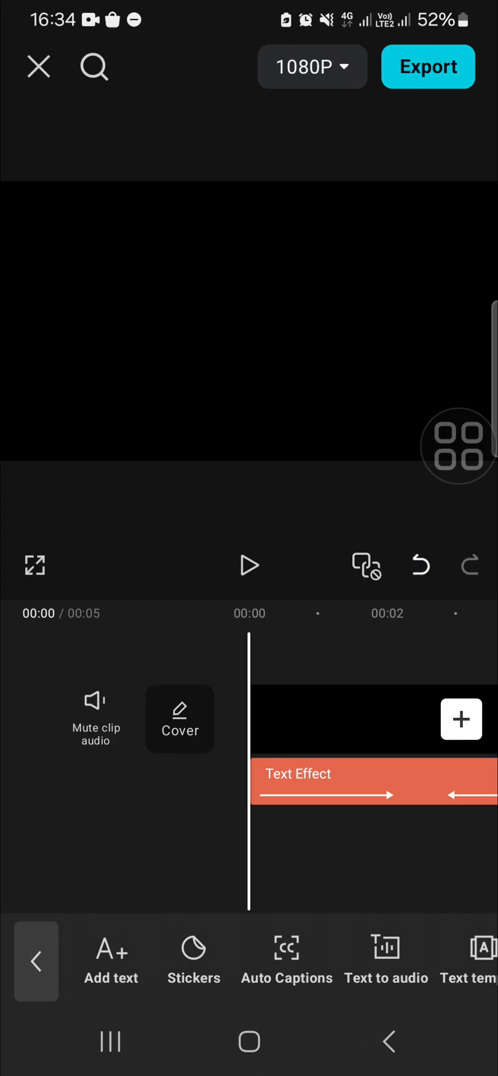
left_click(249, 565)
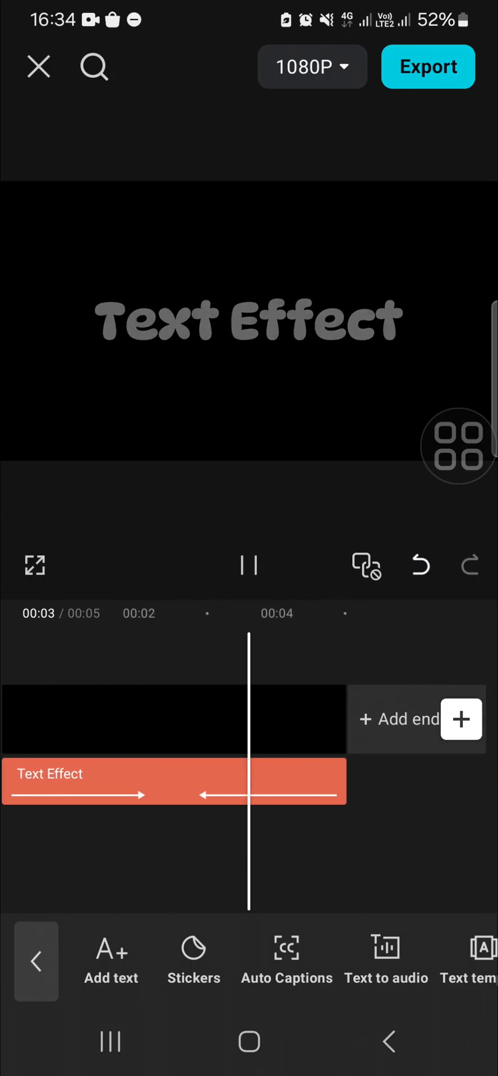
left_click(249, 564)
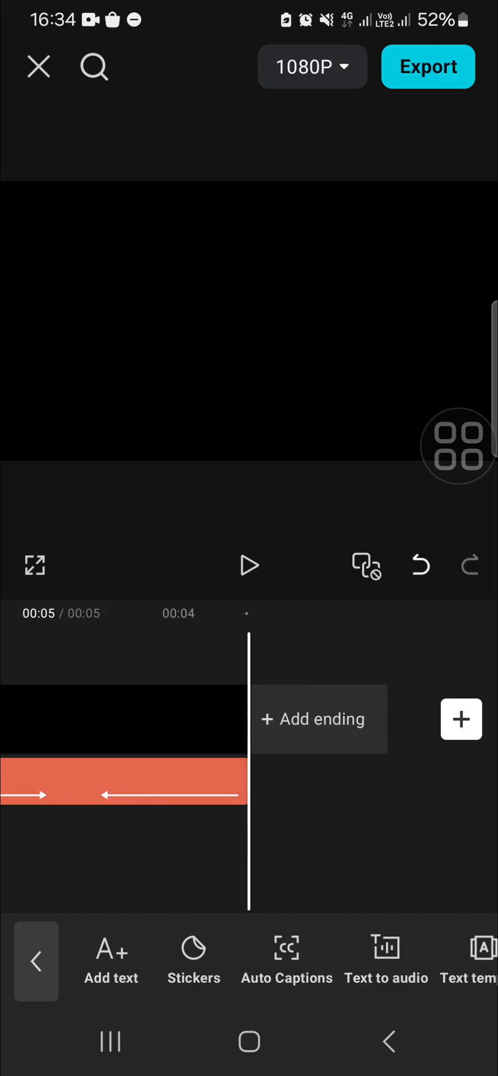